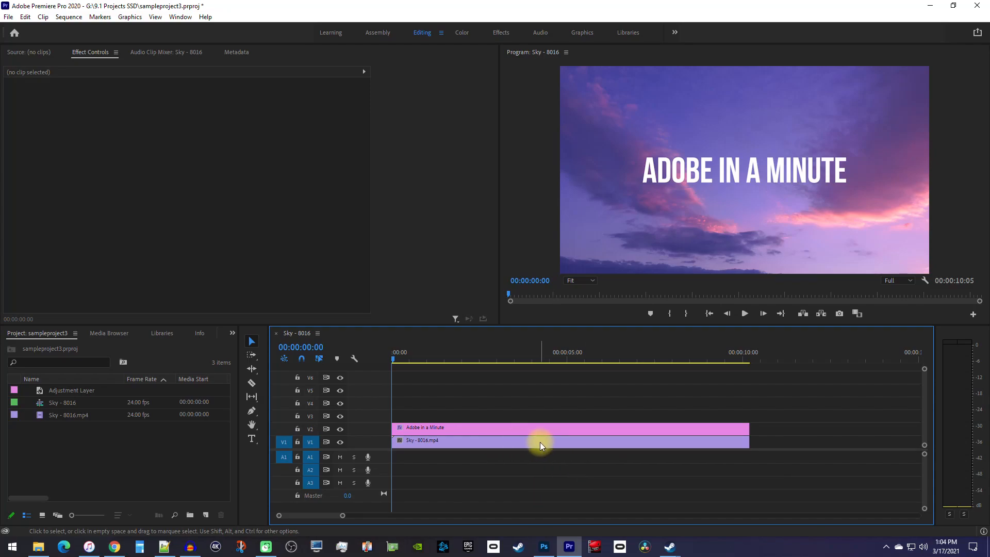
mouse_move(547, 434)
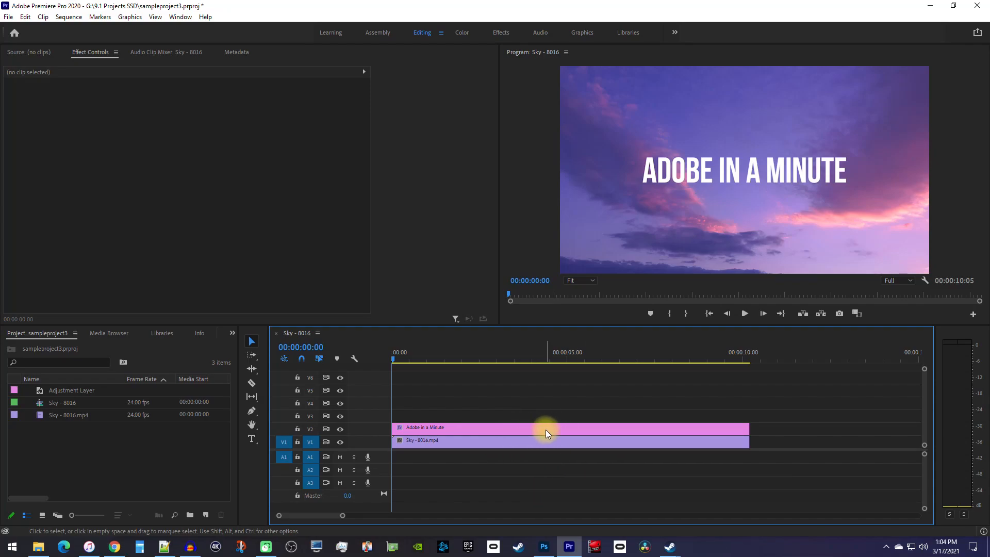
mouse_move(547, 434)
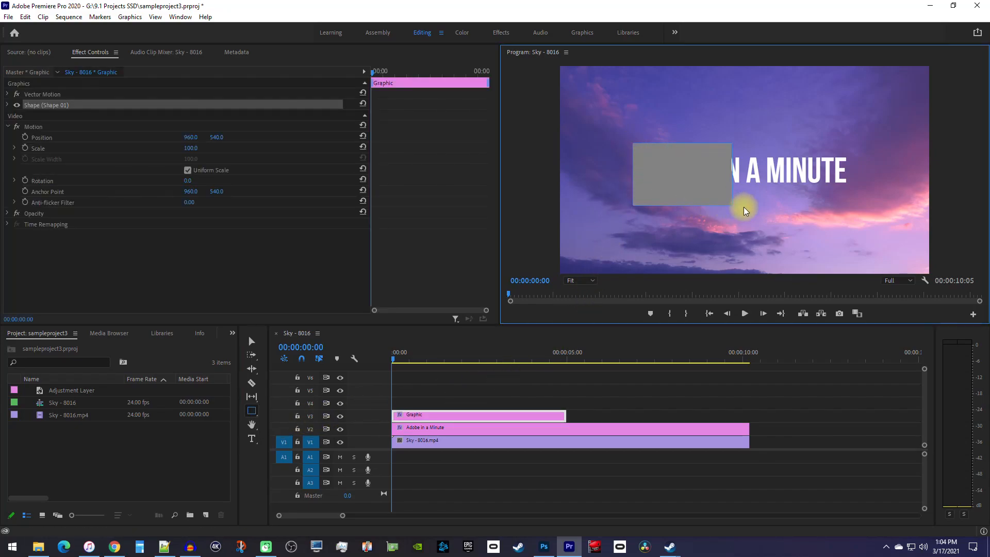
Stretch the rectangle over the title, remove its fill, add a white stroke, and centre it.
left_click_drag(746, 211, 866, 194)
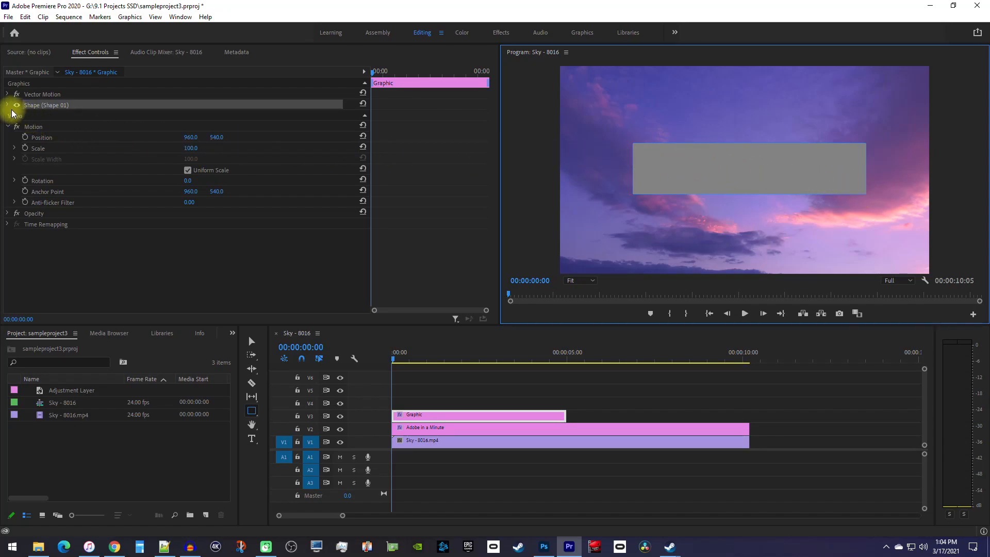
left_click(17, 105)
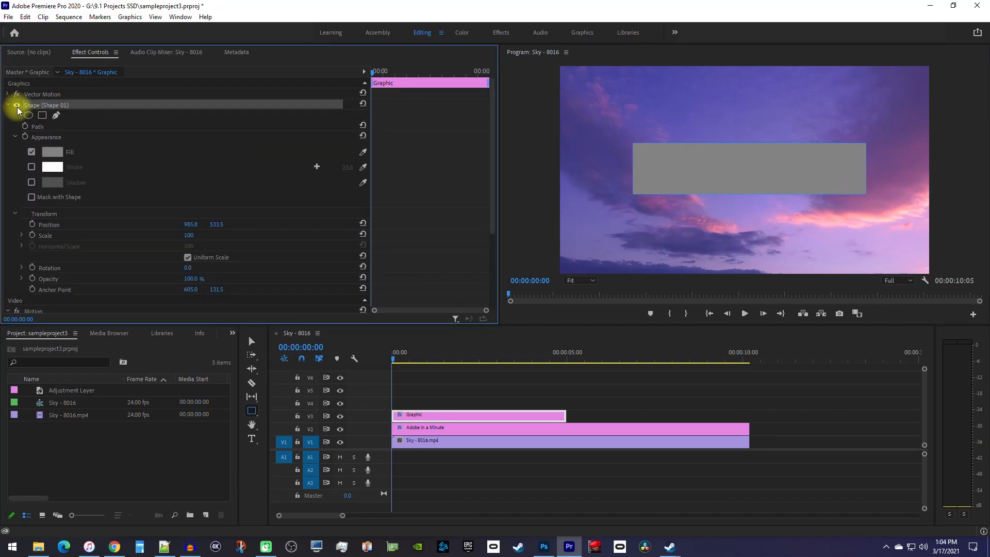
left_click(31, 153)
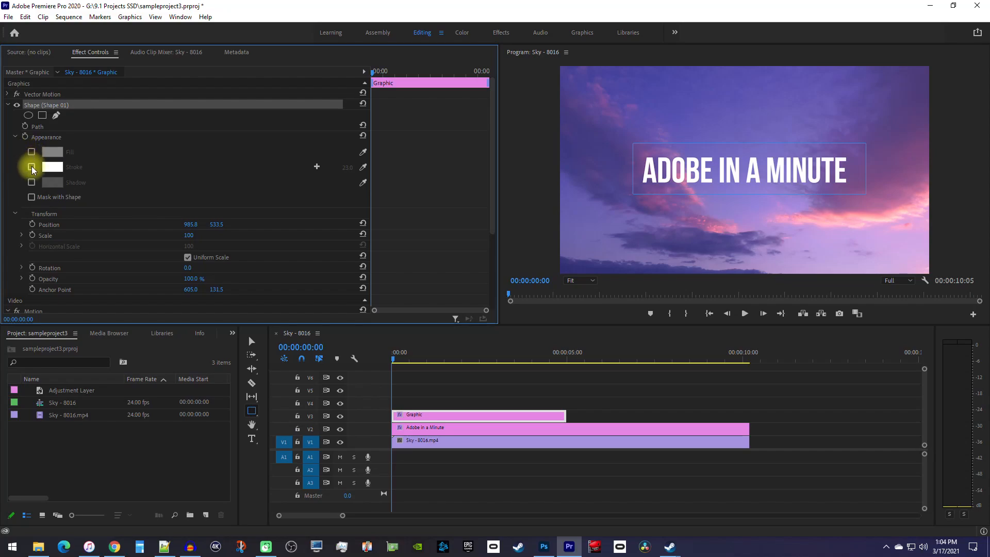
left_click(31, 167)
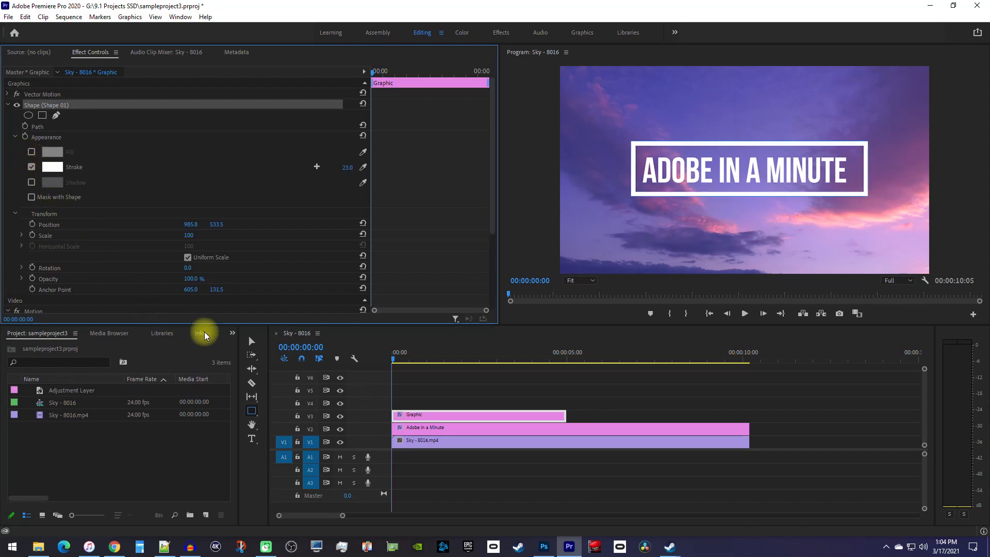
left_click_drag(748, 167, 717, 194)
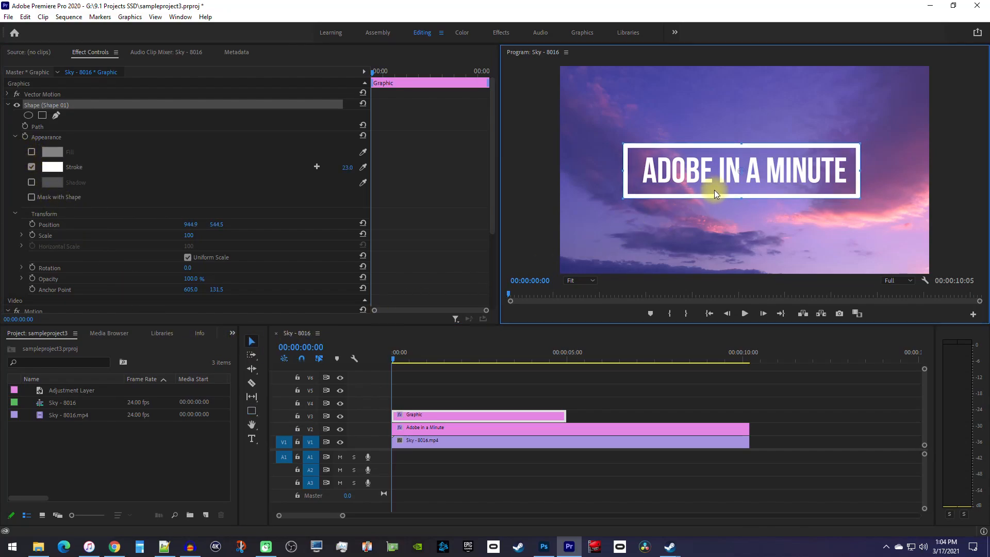
left_click_drag(717, 194, 630, 217)
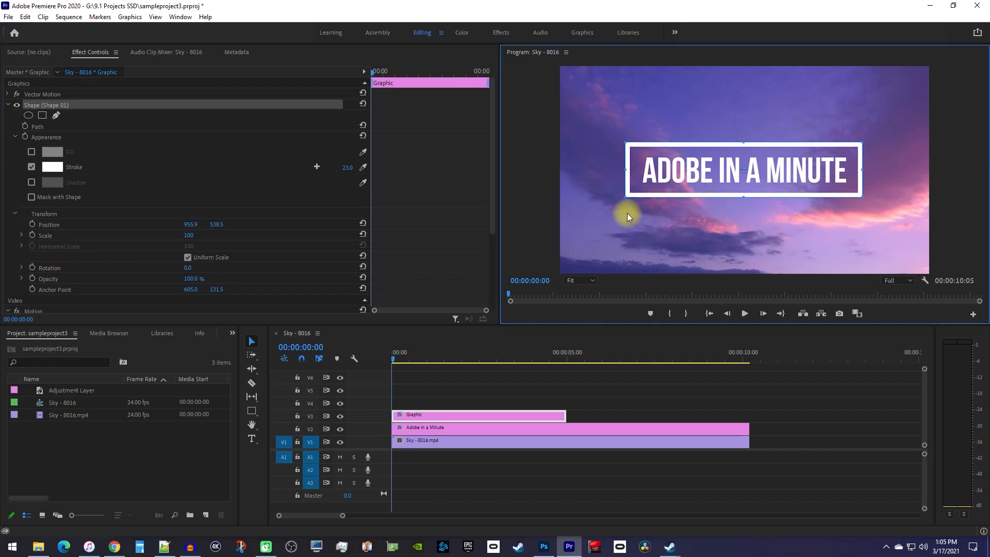
Find the Crop effect in the Effects panel and apply it to the outline graphic clip.
left_click(233, 335)
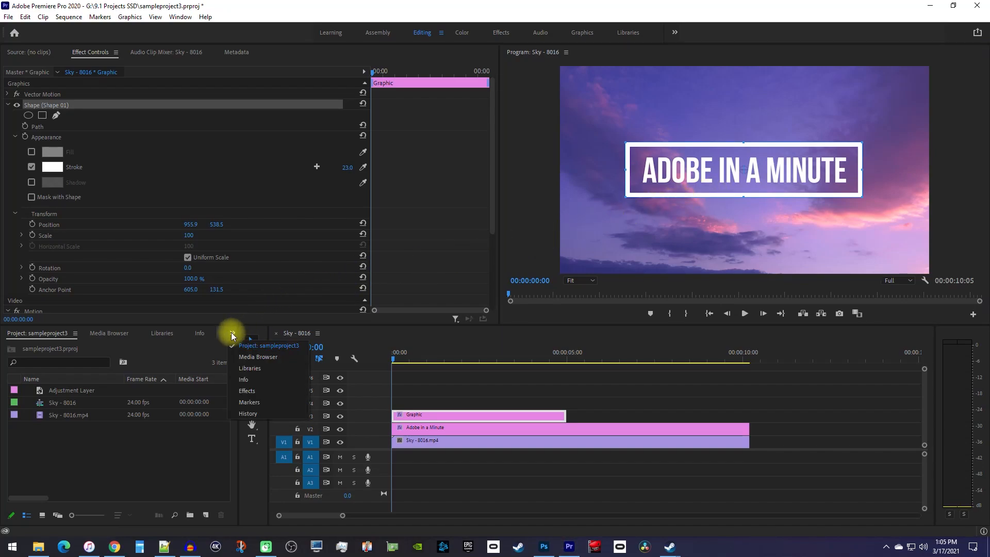
left_click(247, 391)
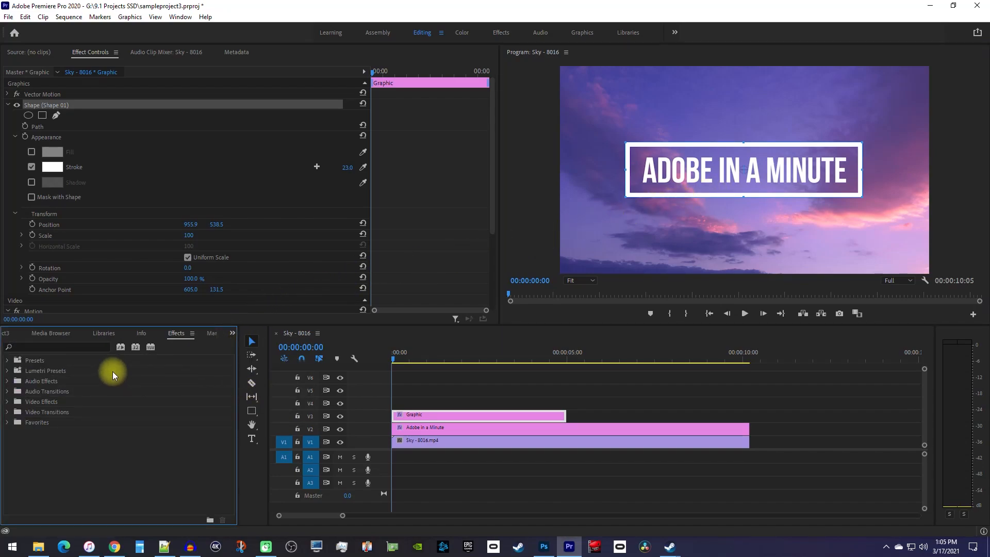
type("crop")
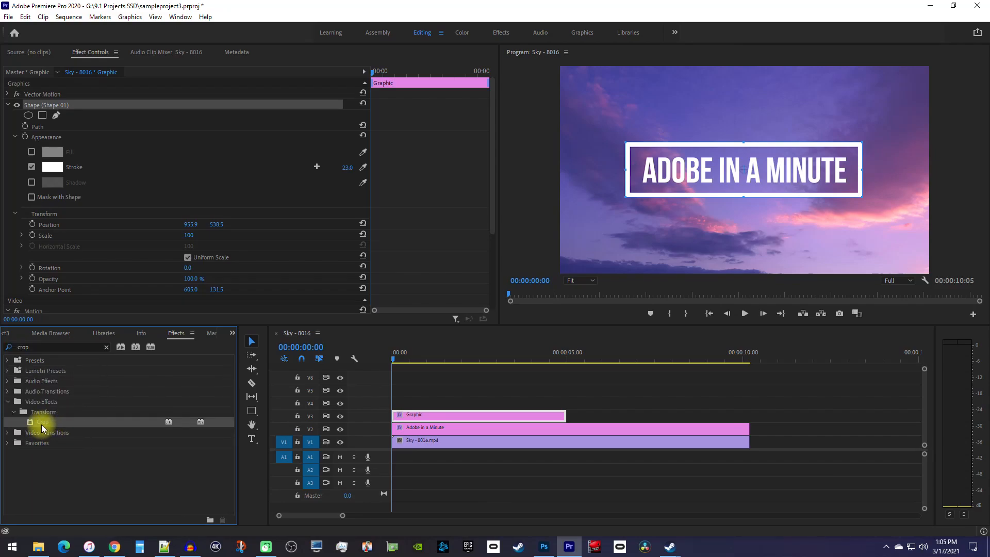
left_click_drag(42, 422, 444, 420)
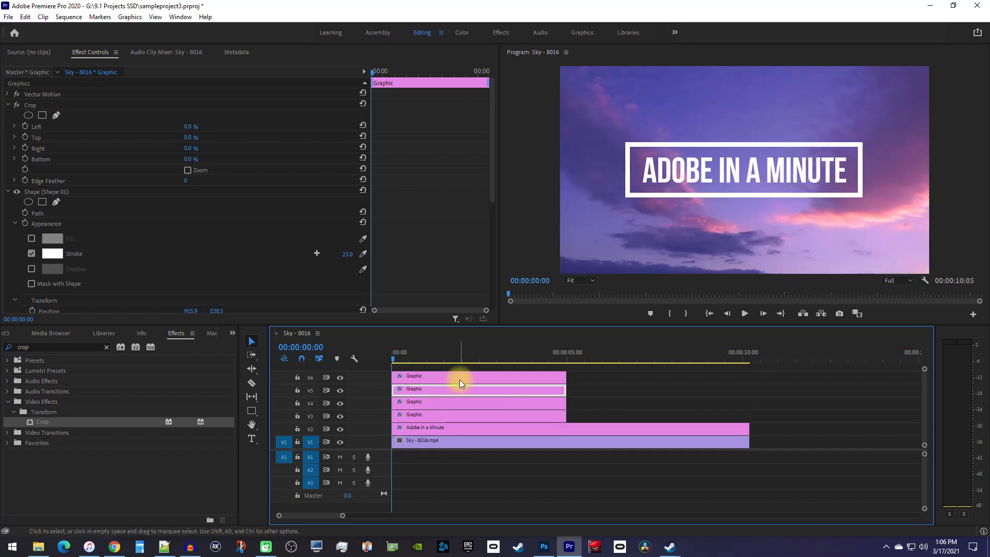
mouse_move(461, 384)
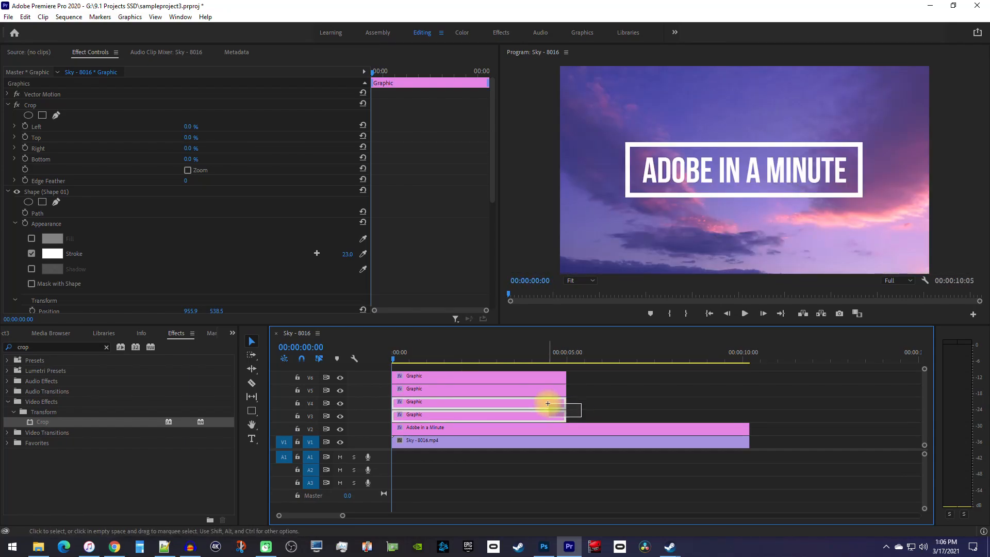
Select the three lower outline copies and shift them to start where the top copy ends.
left_click_drag(548, 403, 535, 397)
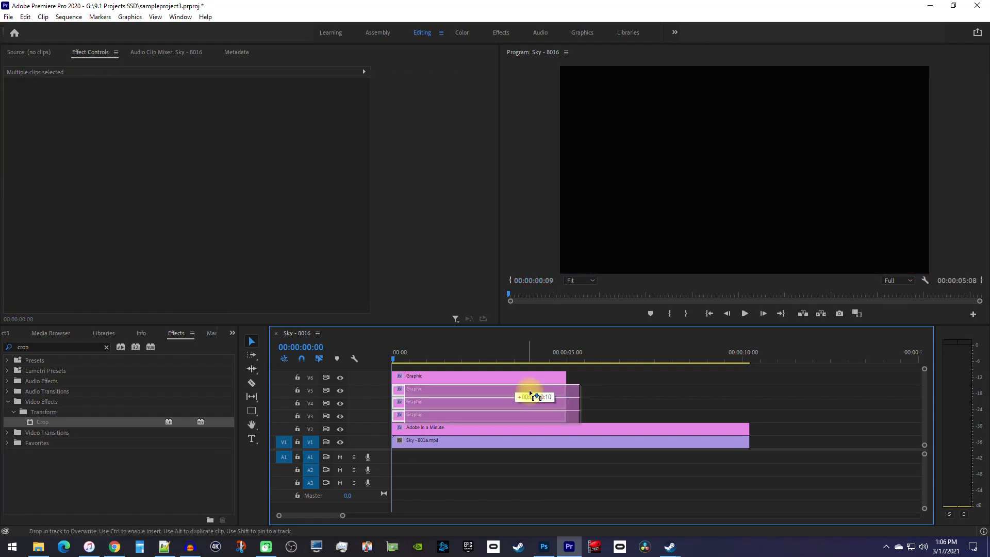
left_click_drag(534, 396, 678, 397)
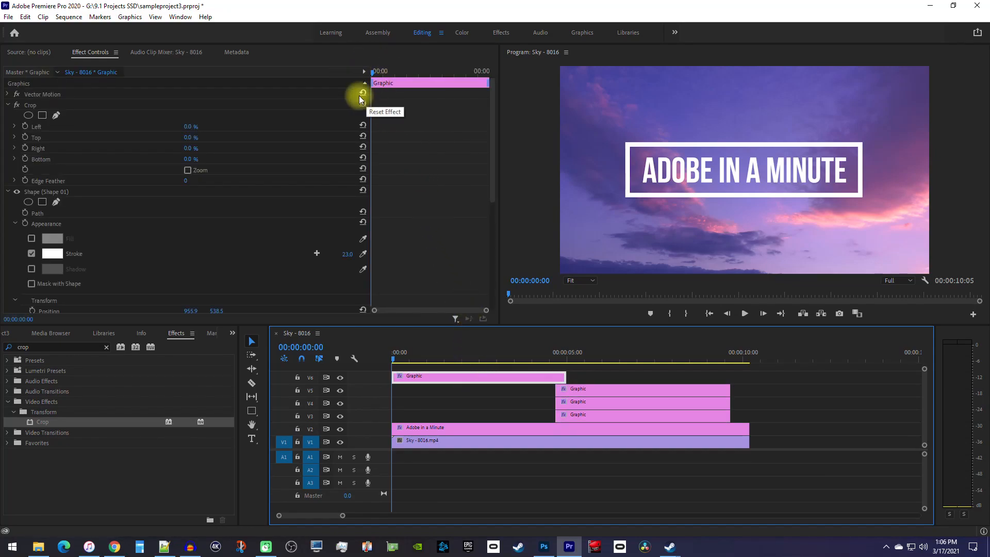
mouse_move(338, 67)
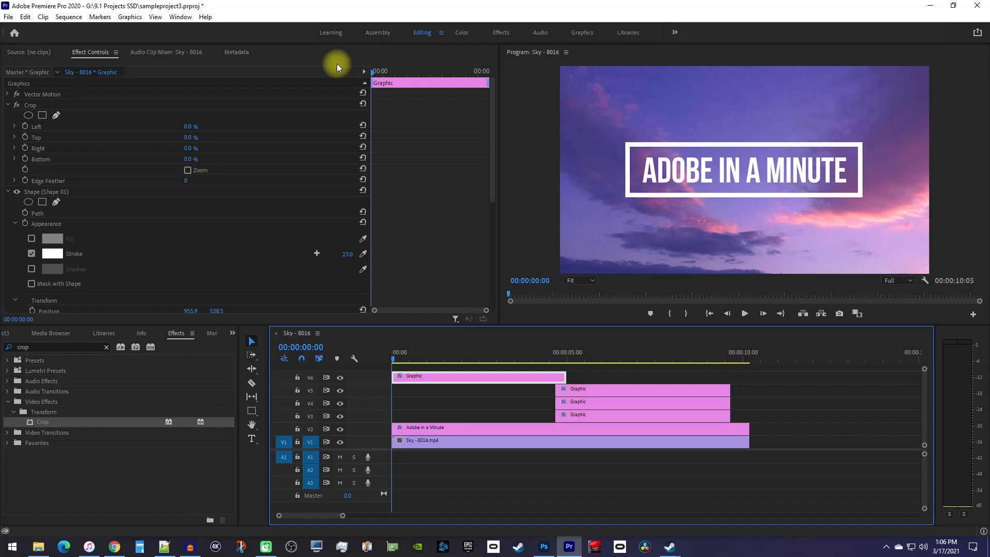
mouse_move(188, 163)
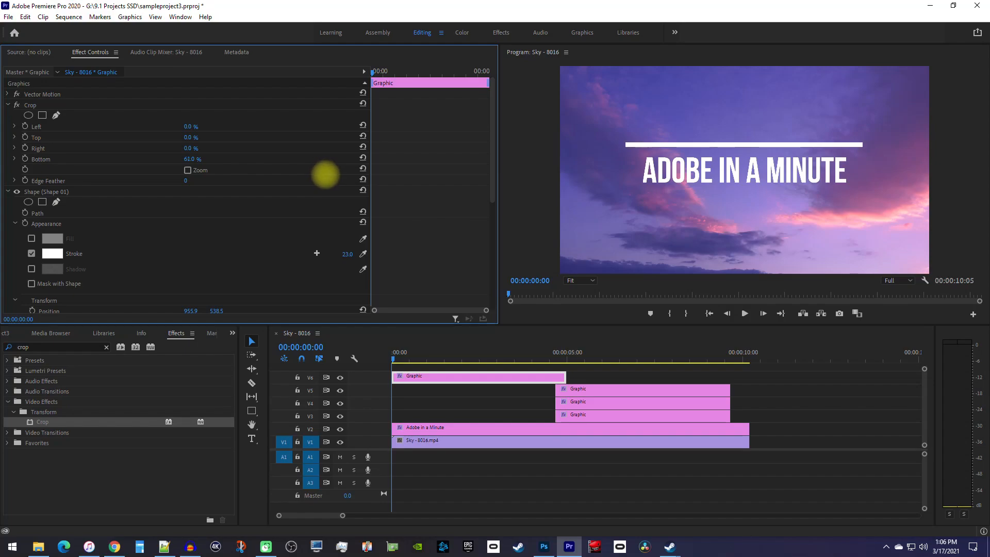
mouse_move(77, 149)
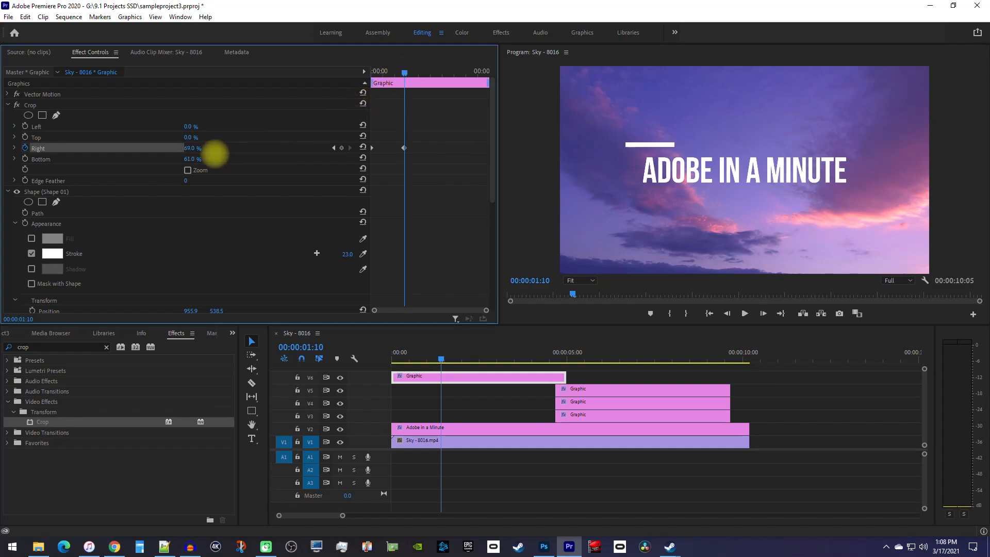
Drag Crop Right to stretch the top line across the title, then preview it mid-growth.
left_click_drag(208, 148, 187, 148)
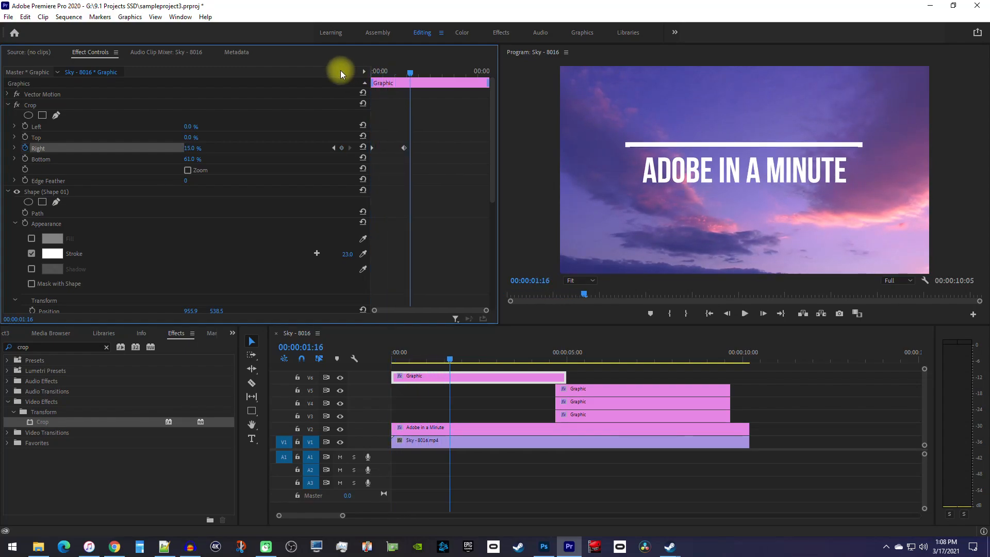
mouse_move(406, 152)
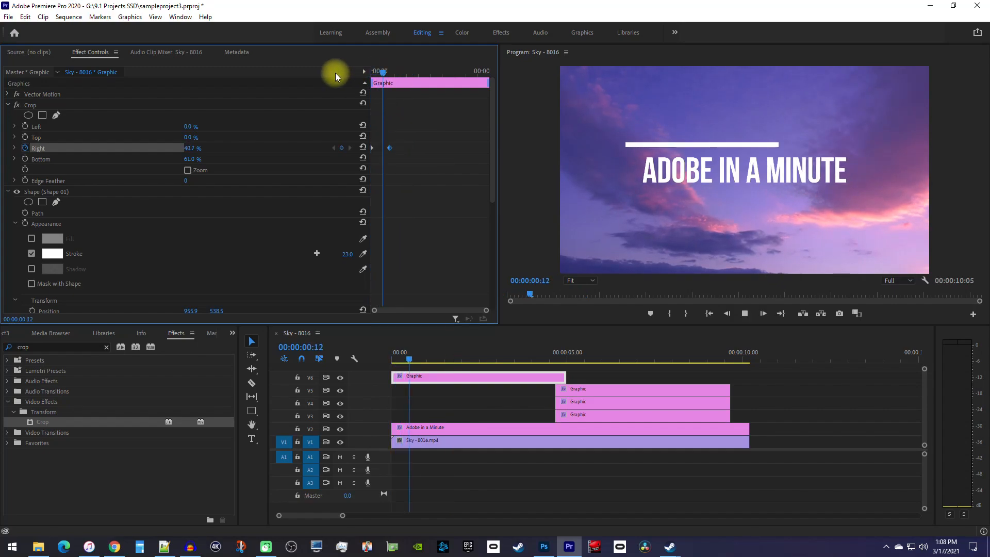
left_click(428, 352)
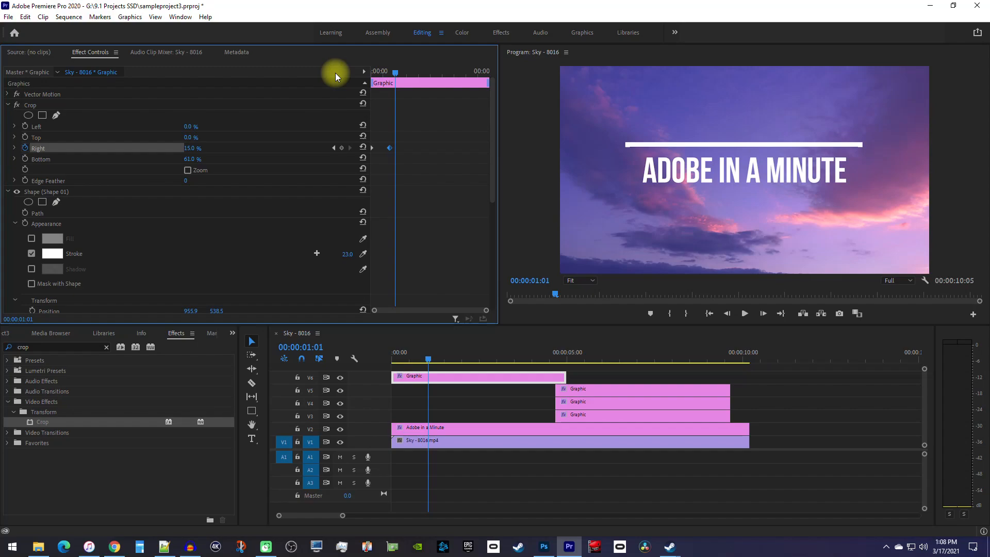
left_click(334, 148)
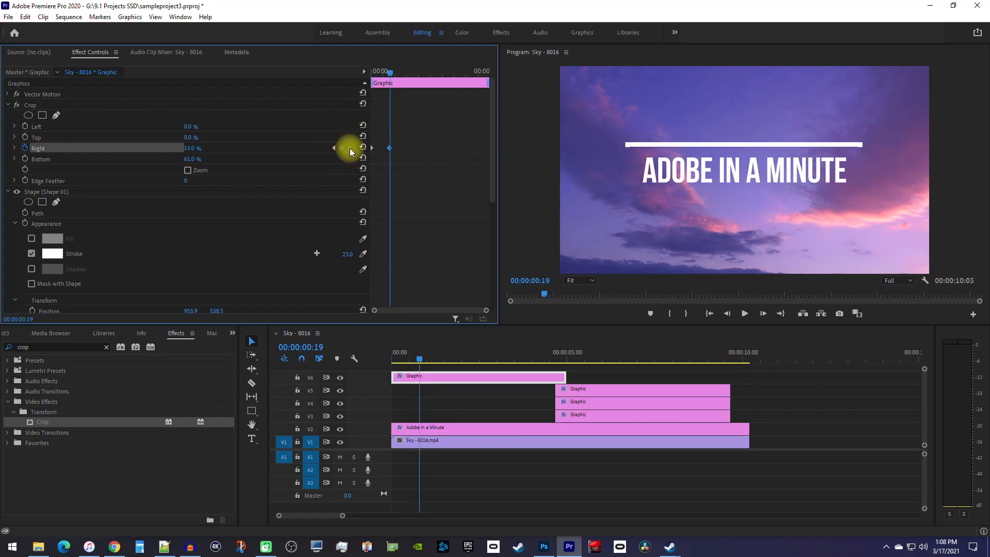
mouse_move(375, 172)
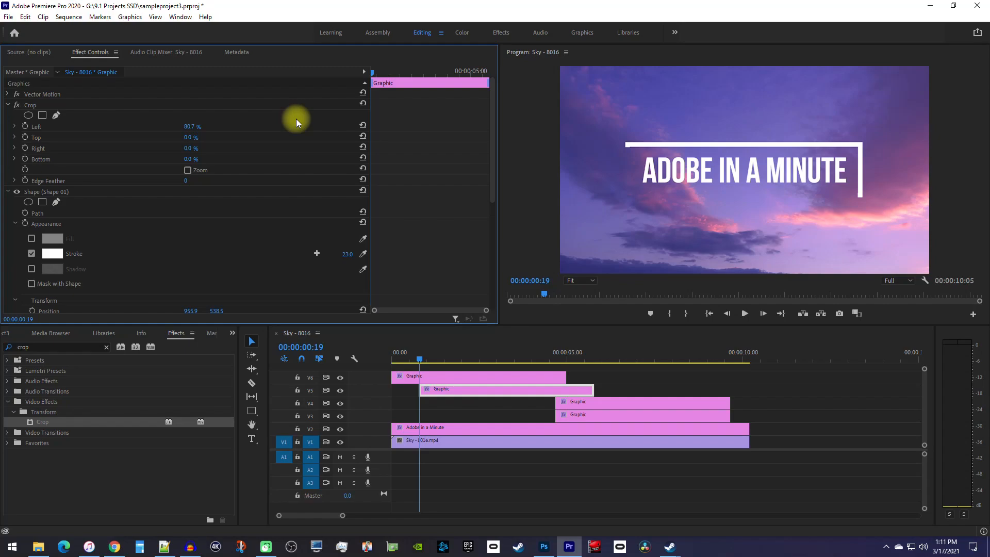
mouse_move(315, 80)
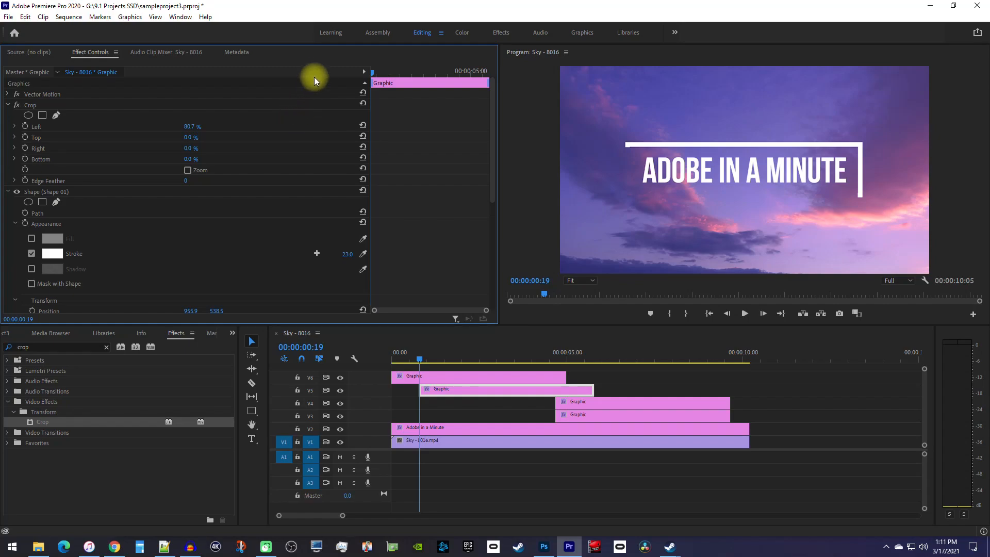
mouse_move(368, 57)
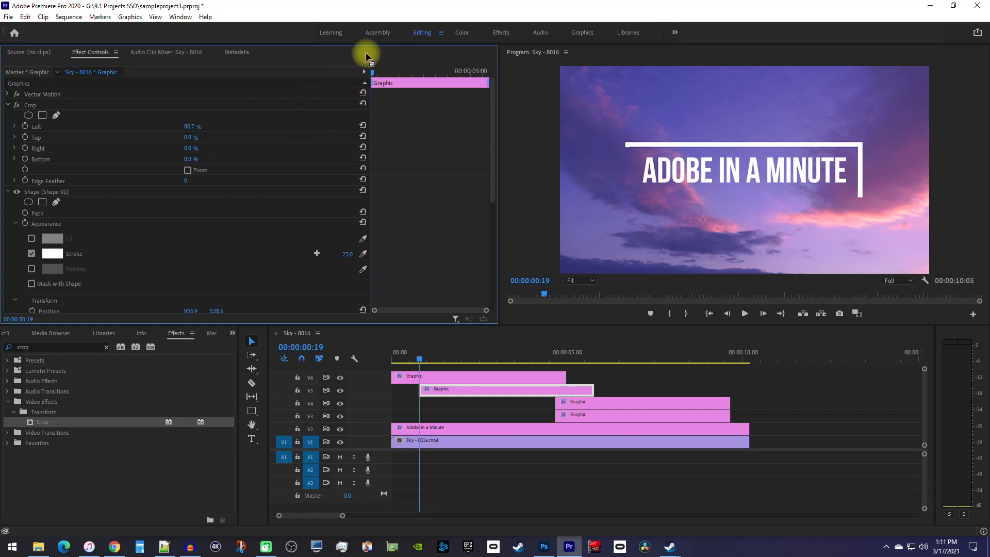
mouse_move(107, 148)
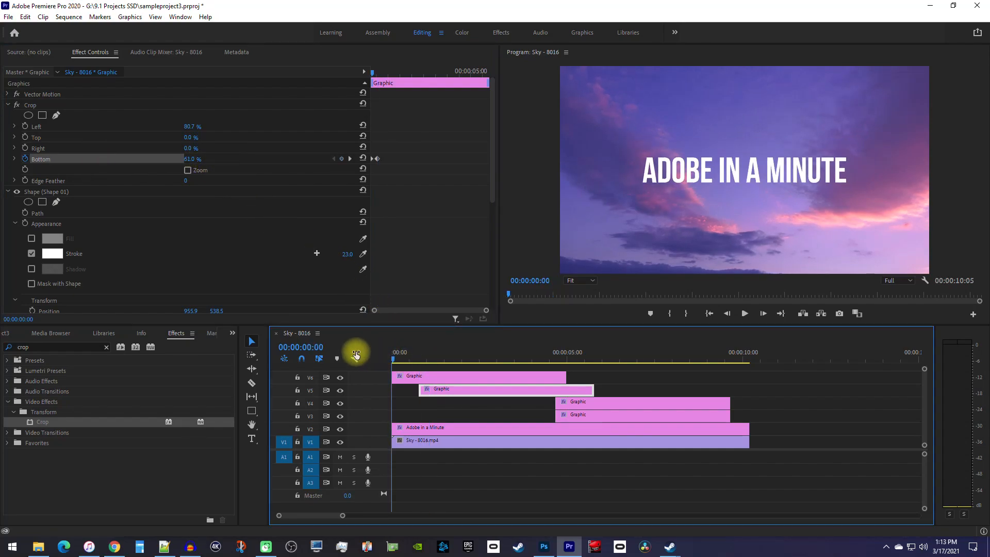
At the right edge's finish time, set Crop Bottom to 0% for full height.
left_click(444, 352)
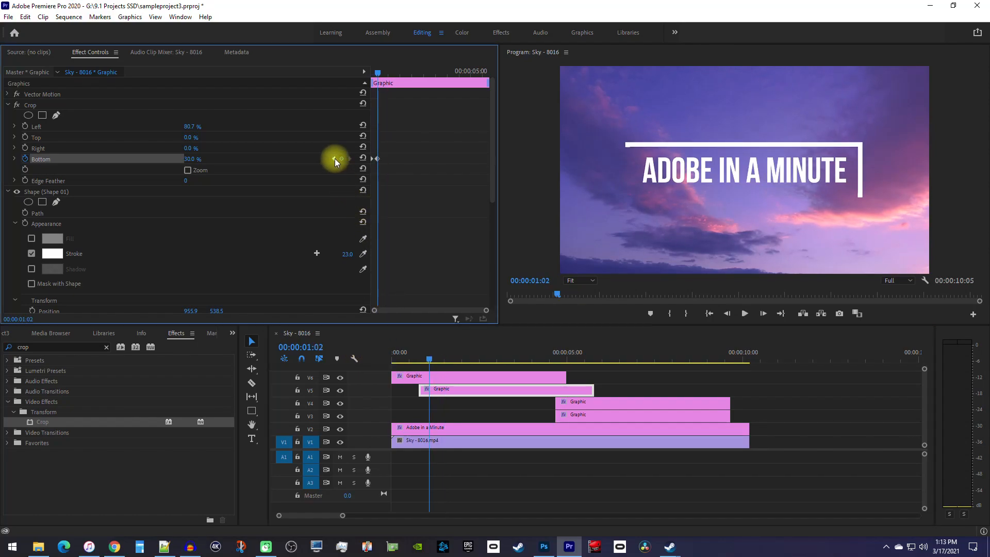
left_click_drag(632, 402, 556, 404)
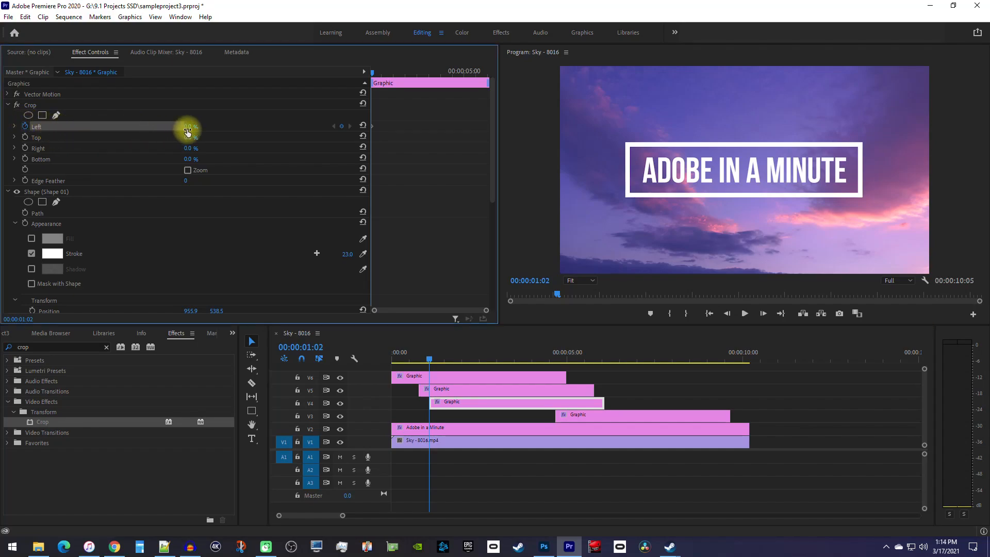
Set the starting Crop Left value so the bottom line begins mostly hidden.
left_click_drag(191, 127, 319, 158)
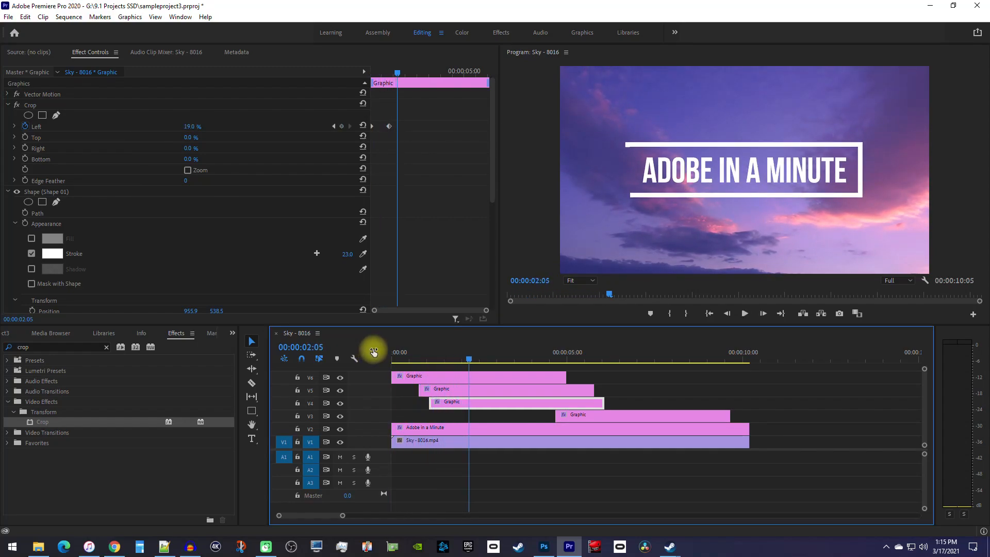
mouse_move(333, 130)
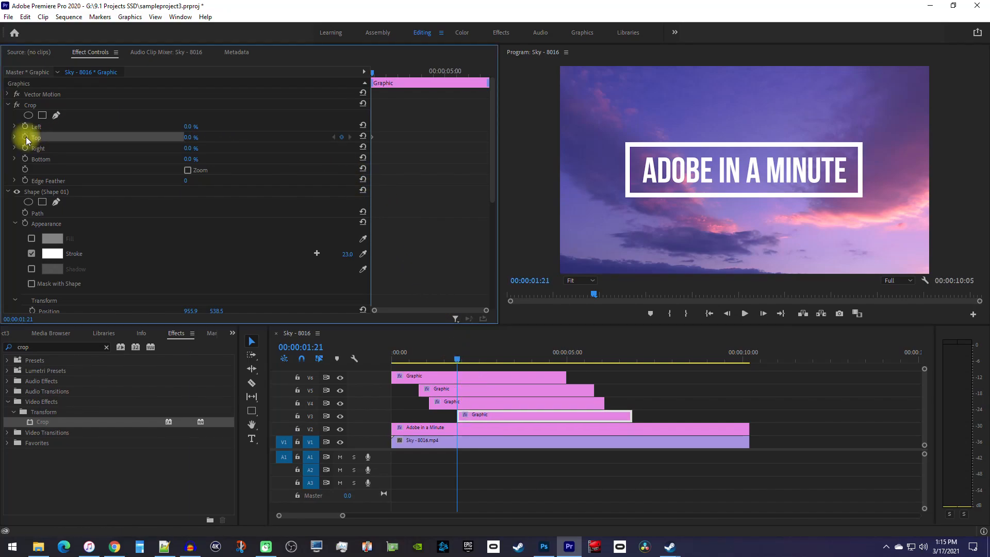
mouse_move(142, 146)
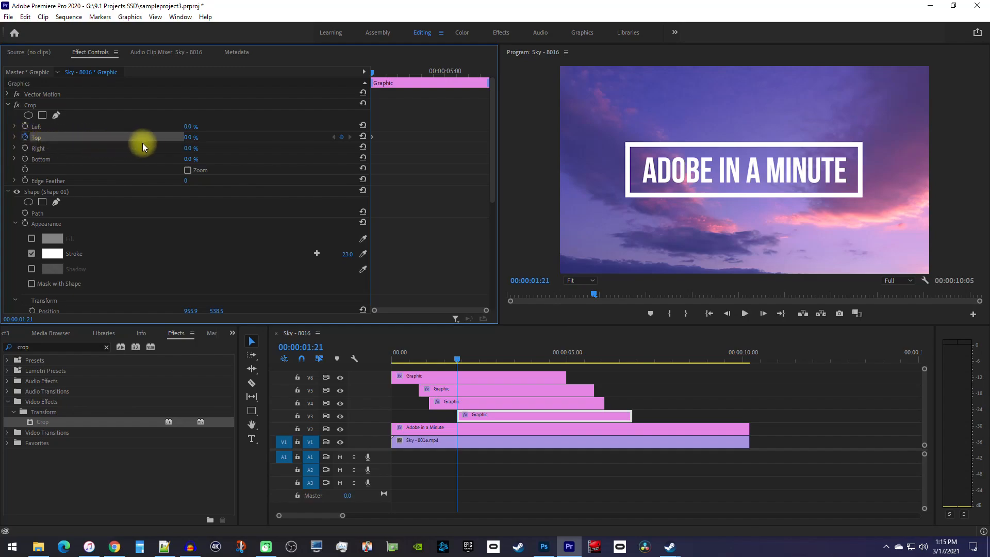
Keyframe Crop Top from hidden to revealed so the left edge grows up to the corner.
left_click_drag(143, 148, 196, 137)
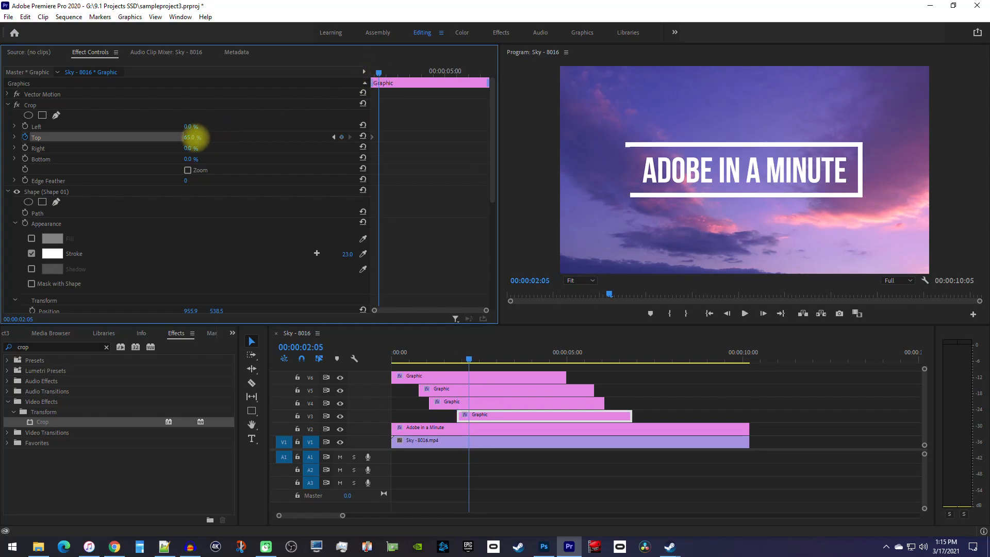
left_click_drag(196, 137, 164, 137)
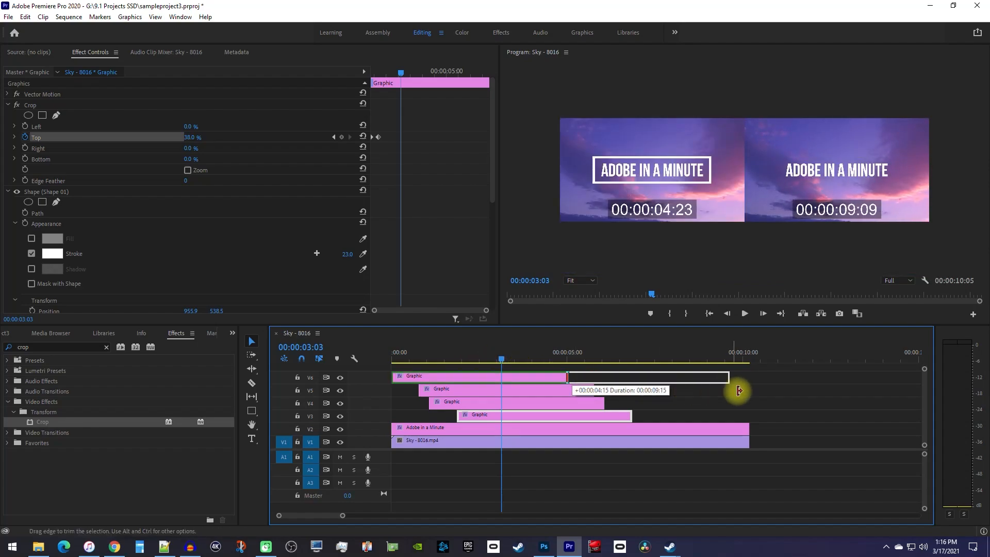
Trim the V6, V5 and V4 Graphic clips to end at 00:00:10:00.
left_click_drag(567, 377, 730, 377)
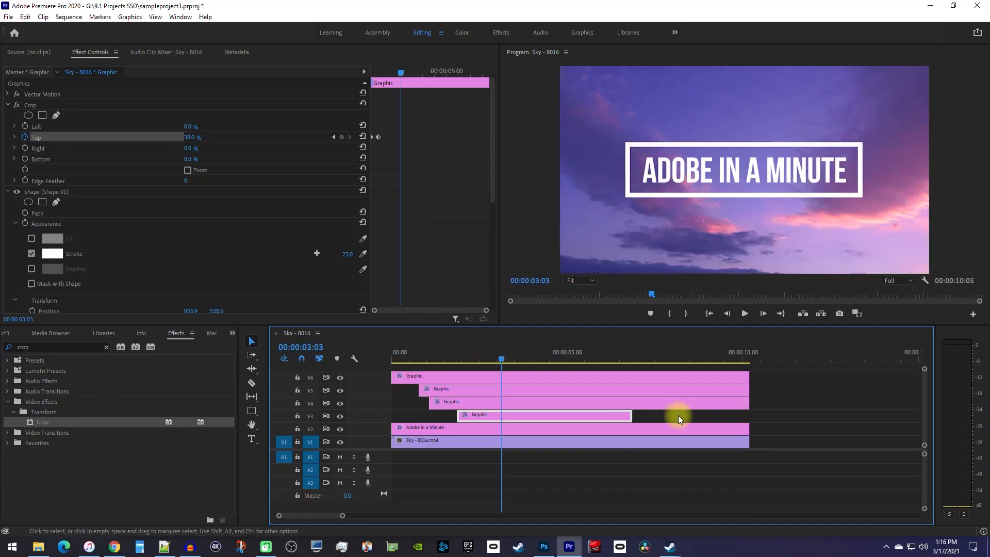